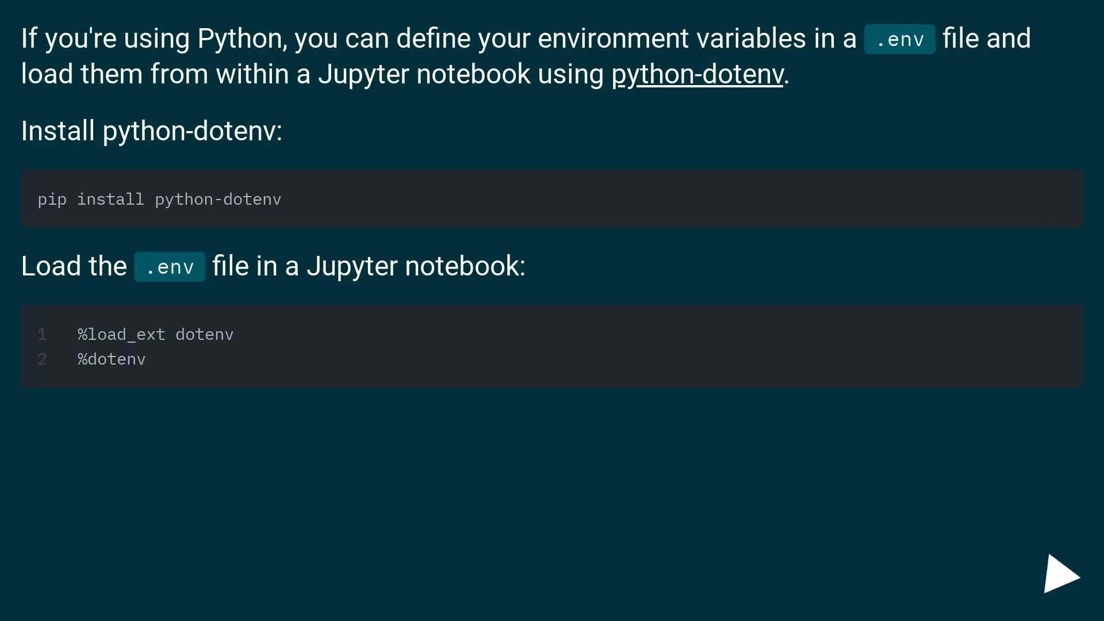
{"action": "left_click", "coordinate": [1057, 582]}
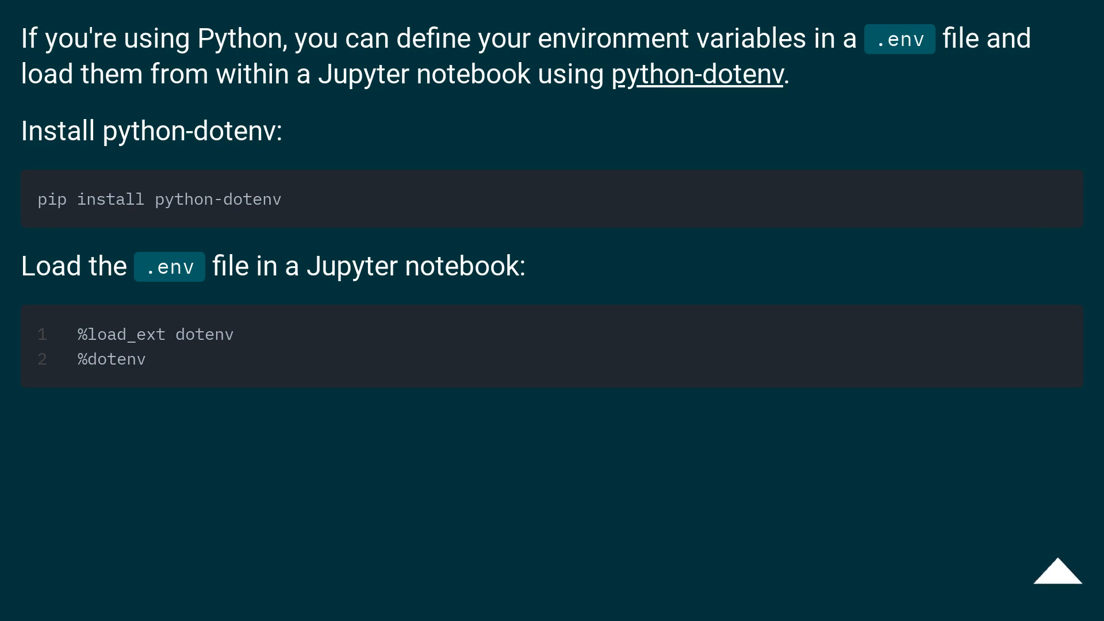
{"action": "left_click", "coordinate": [1059, 570]}
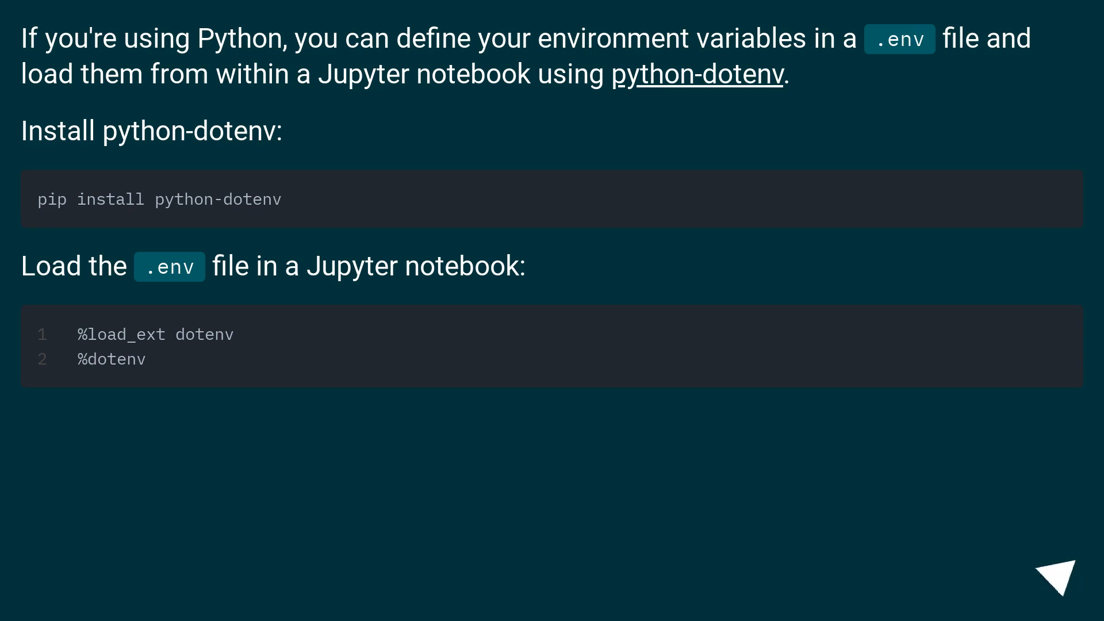
{"action": "left_click", "coordinate": [1063, 573]}
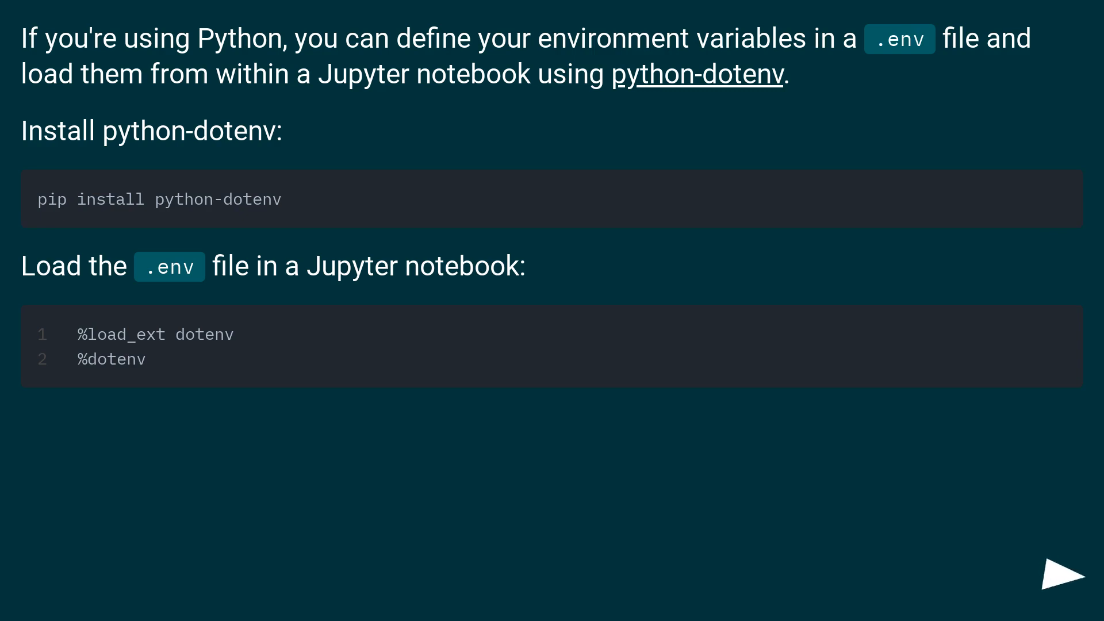
{"action": "left_click", "coordinate": [1063, 573]}
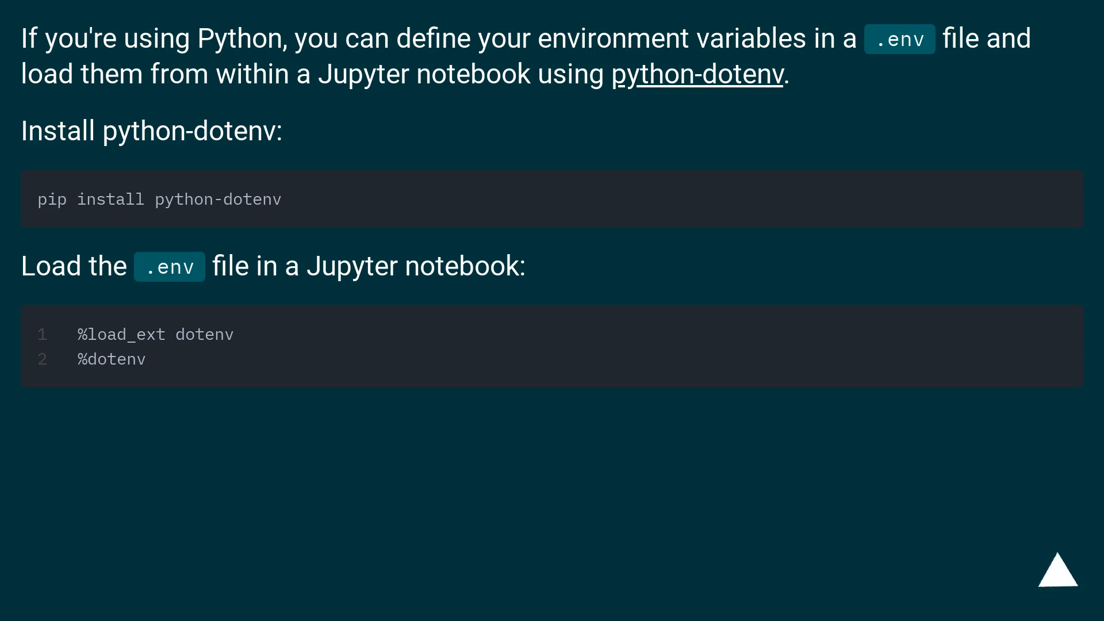
{"action": "left_click", "coordinate": [1056, 571]}
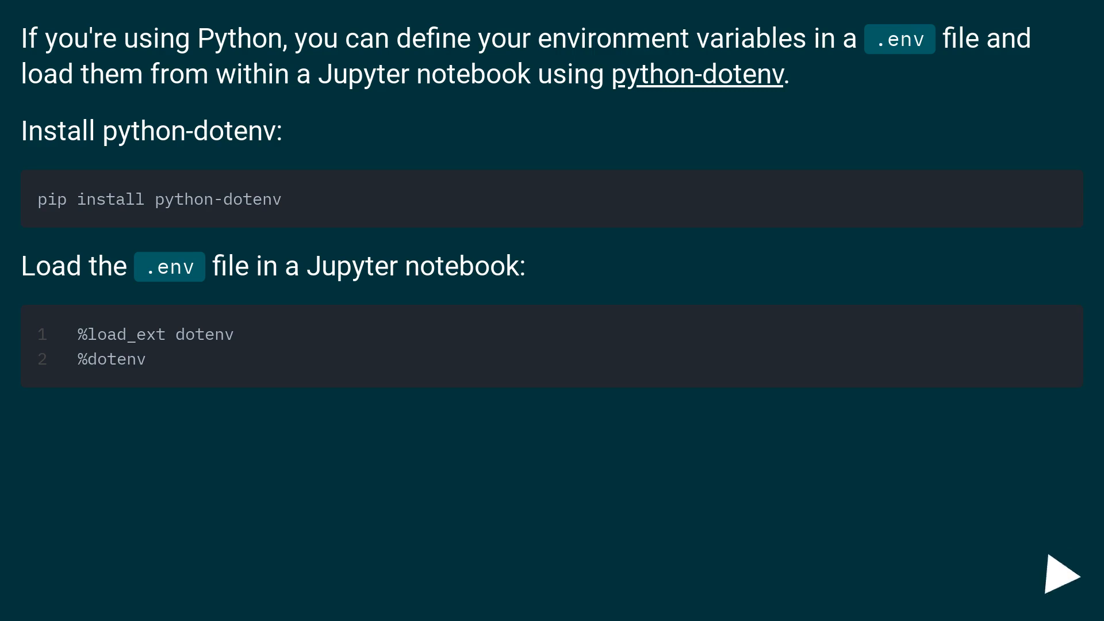
{"action": "left_click", "coordinate": [1062, 576]}
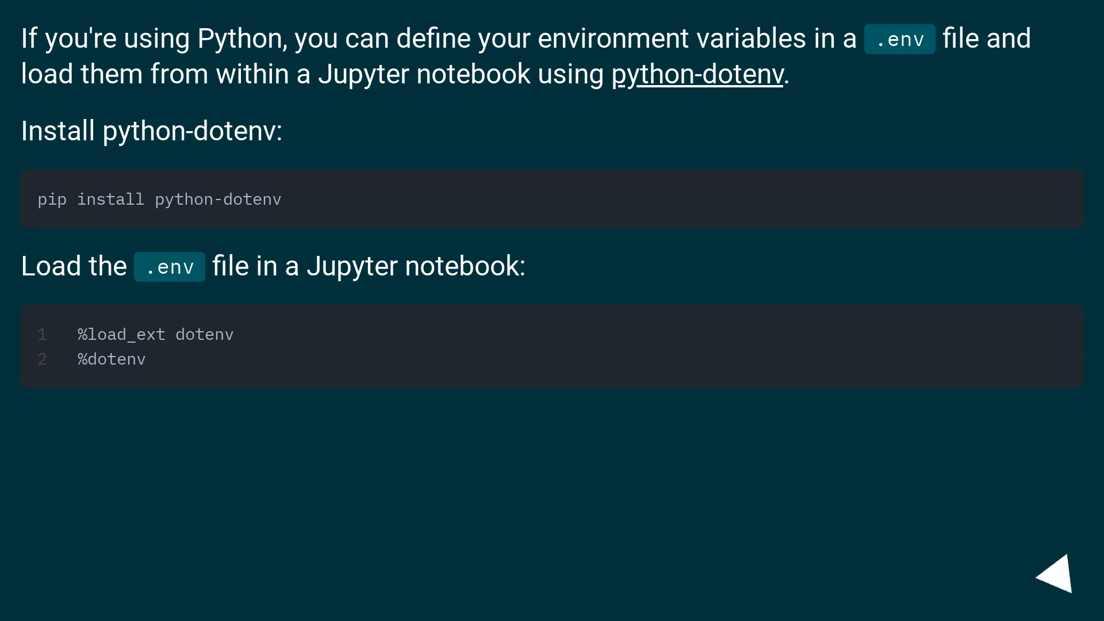